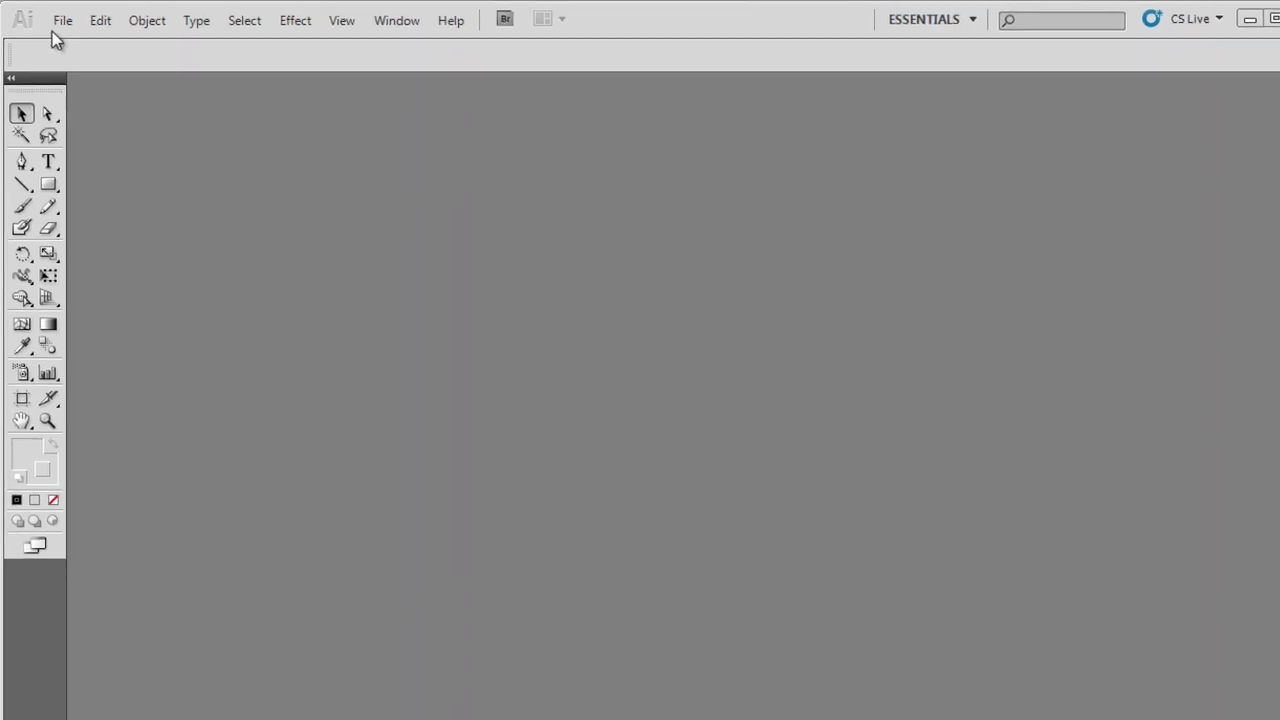
Show the File menu commands over the empty Illustrator workspace
click(62, 20)
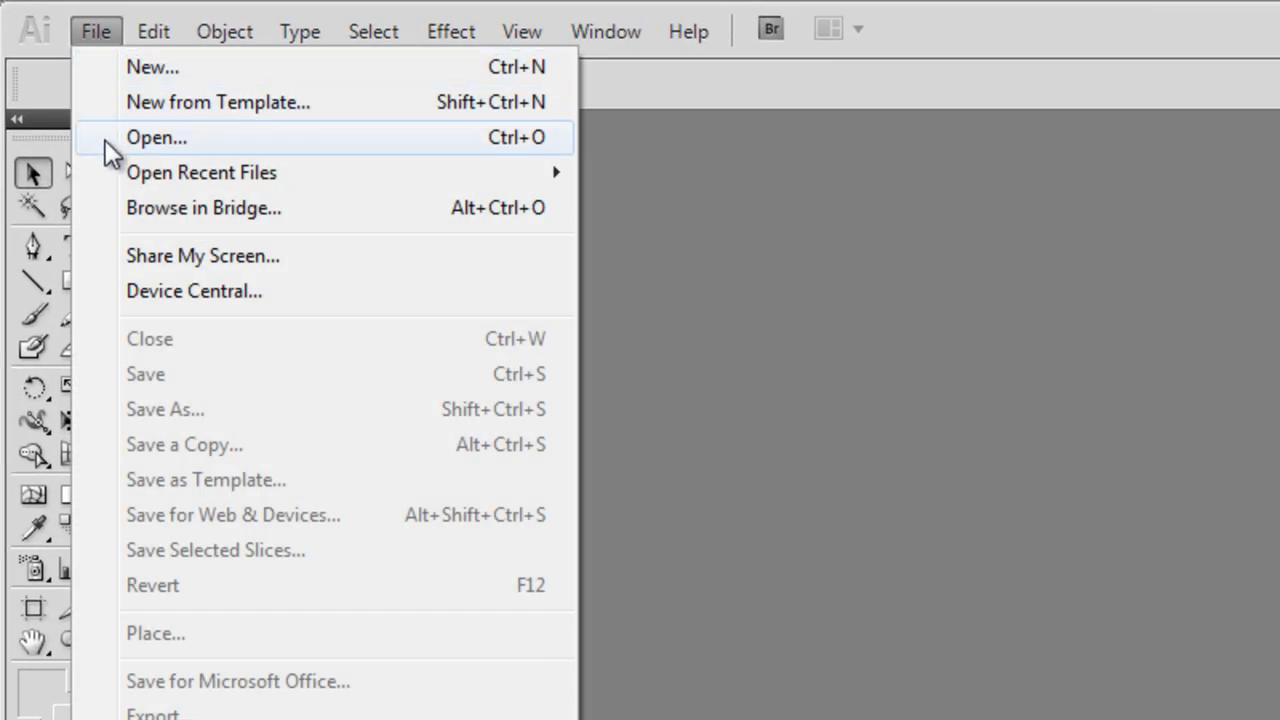
mouse_move(200, 172)
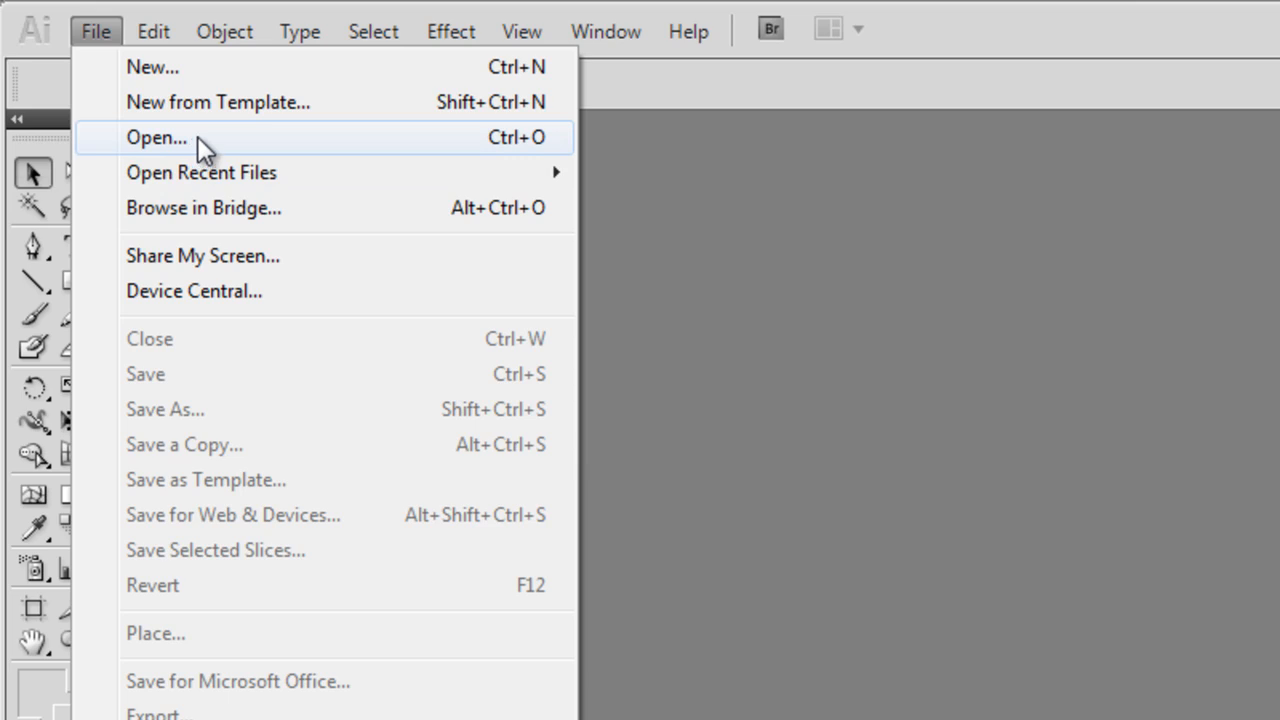
Start File > Open and choose the stair section PDF in the 03_New File folder
click(156, 136)
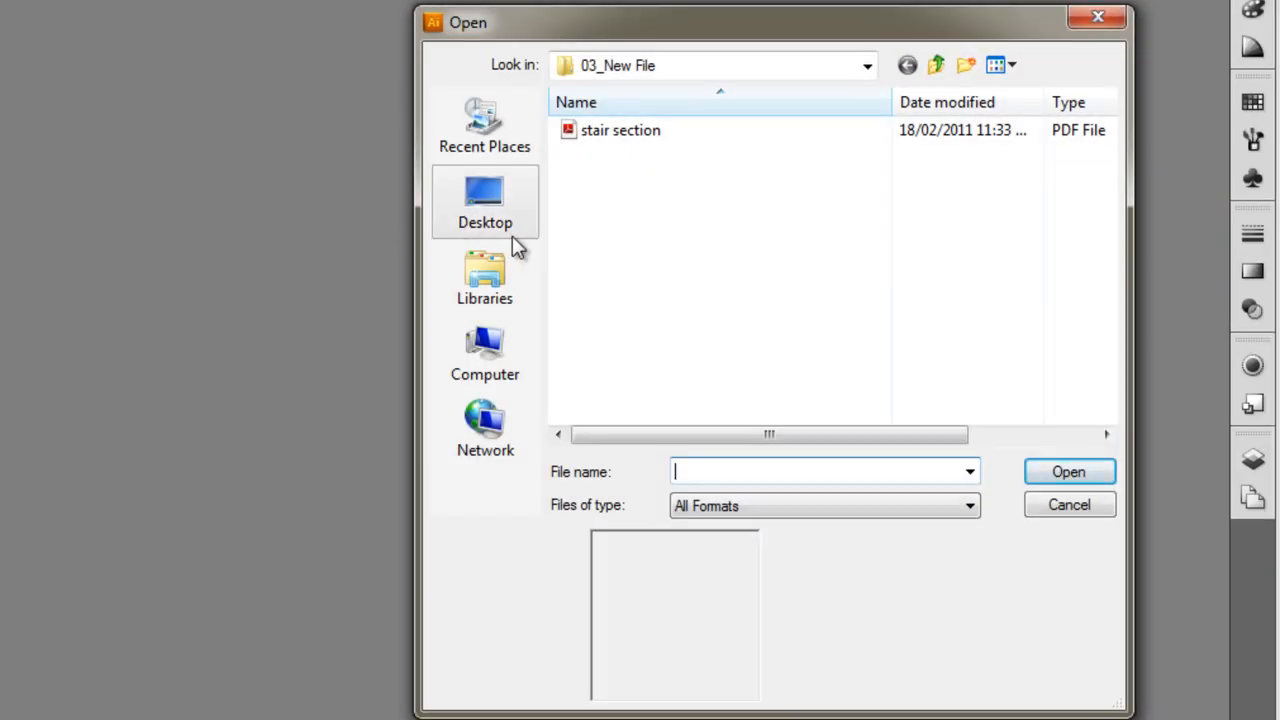
mouse_move(684, 164)
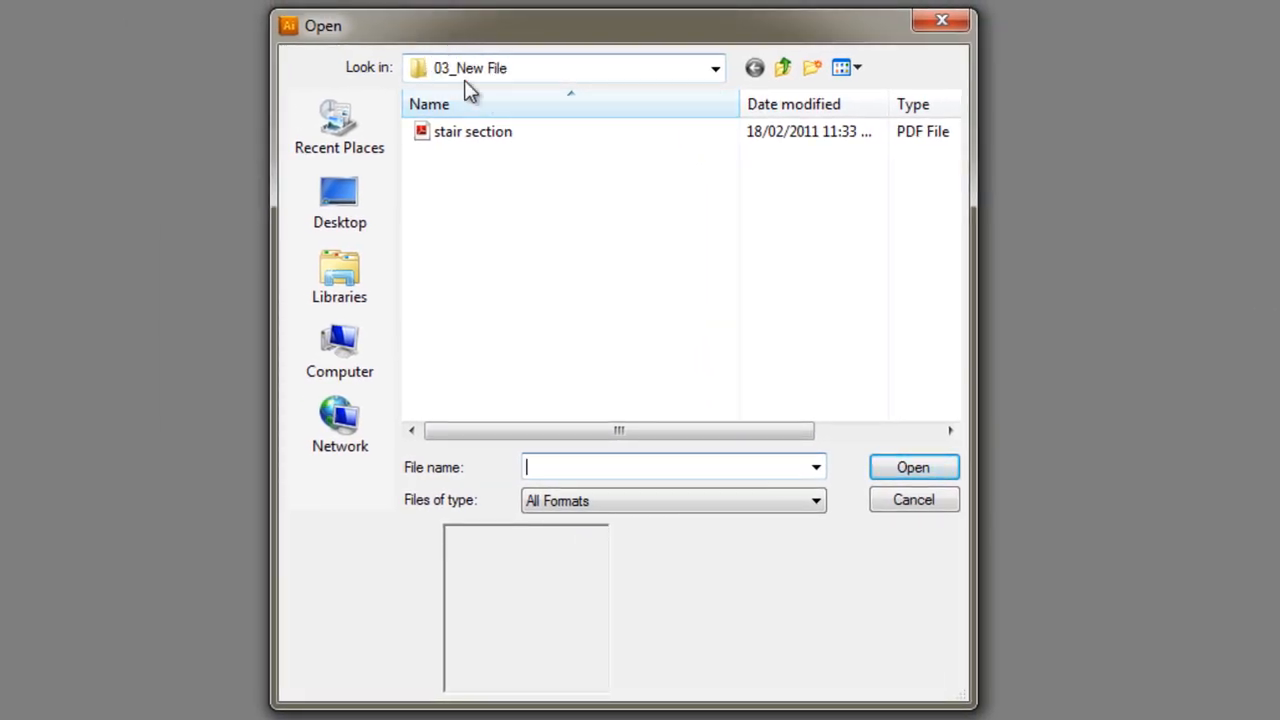
click(472, 132)
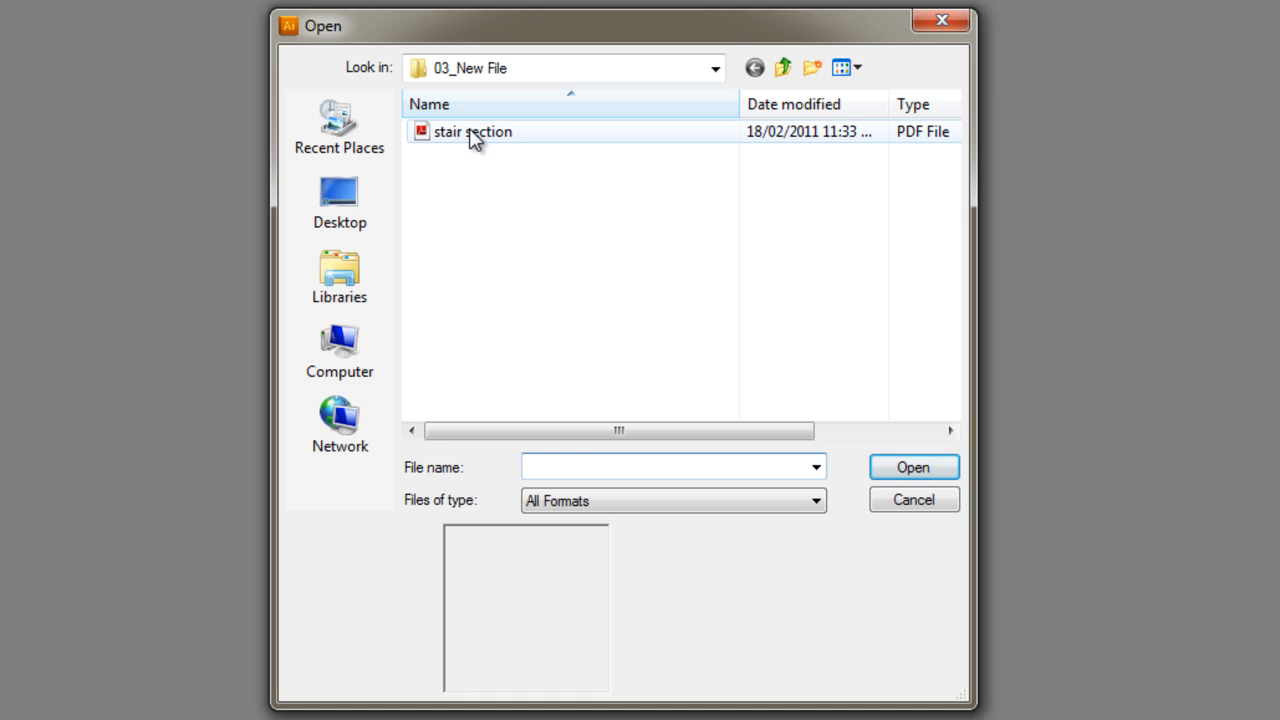
click(472, 132)
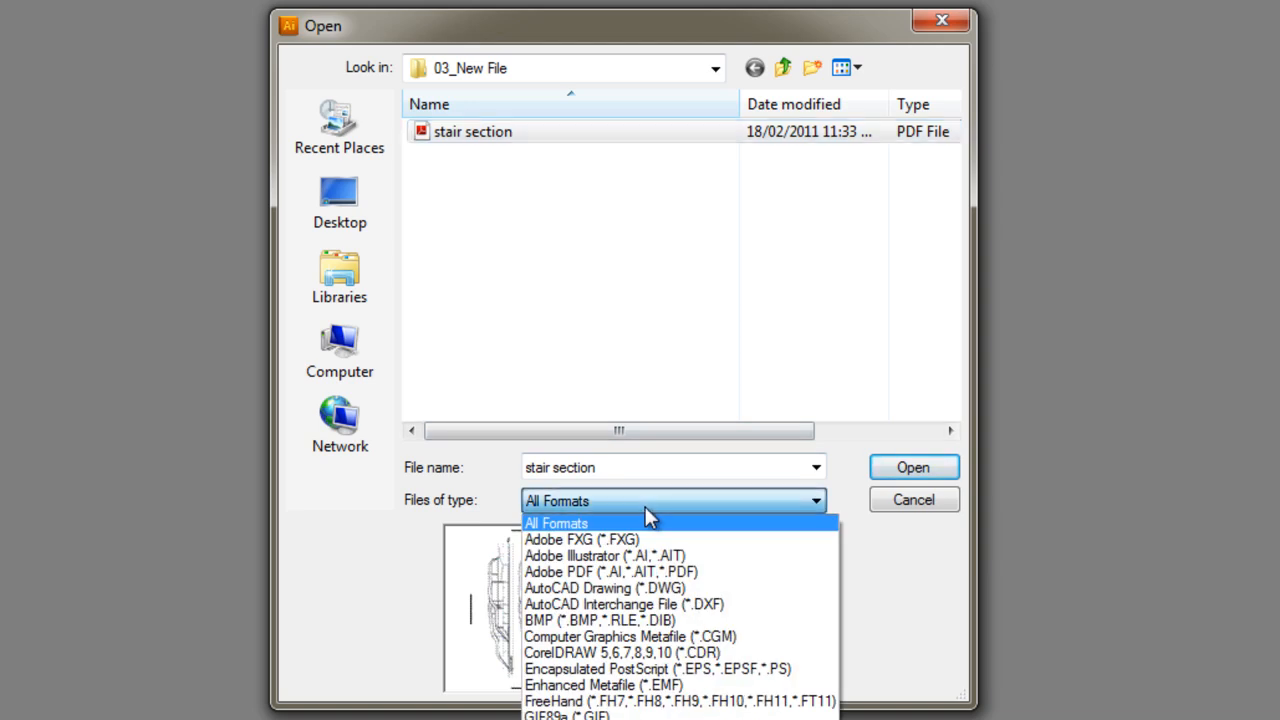
click(556, 524)
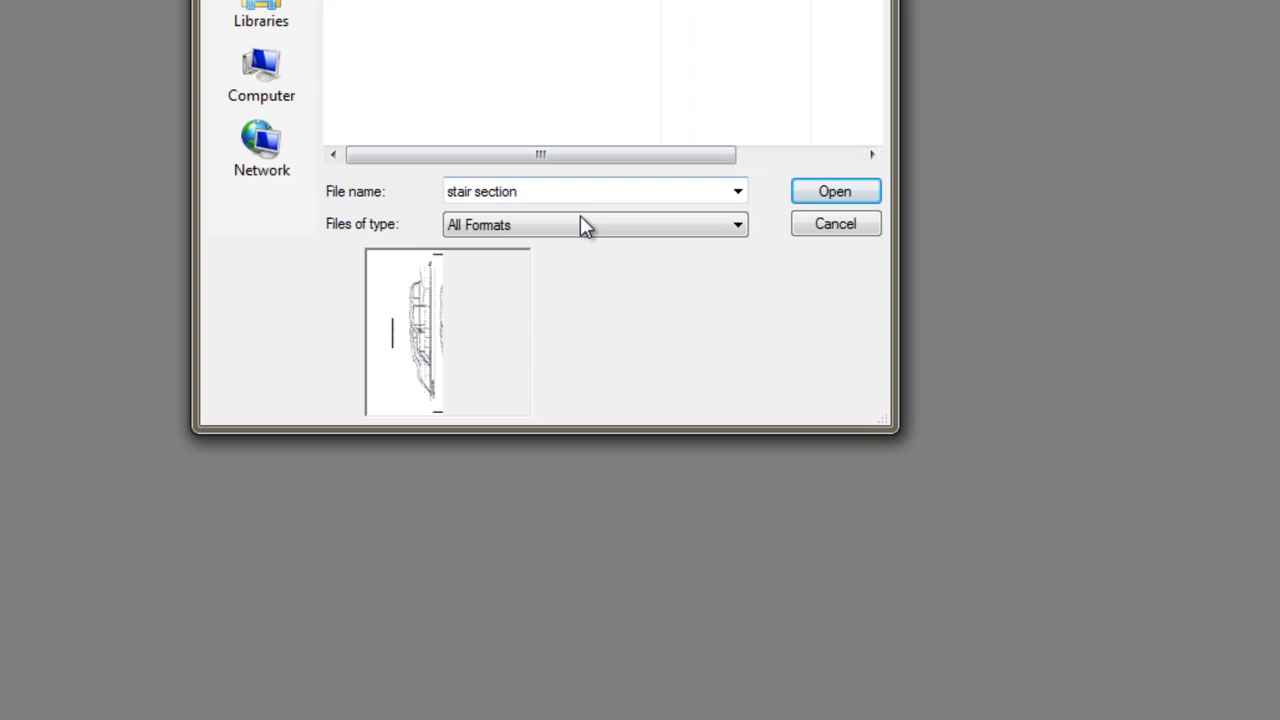
click(596, 224)
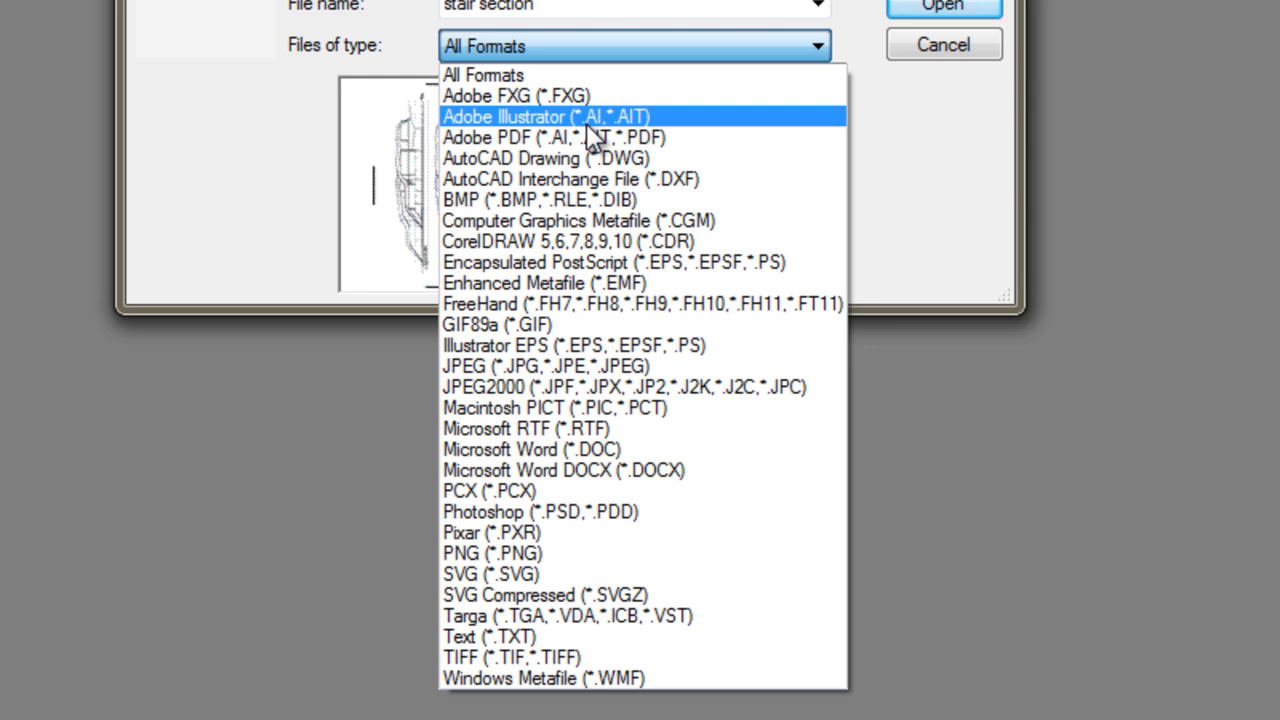
mouse_move(598, 136)
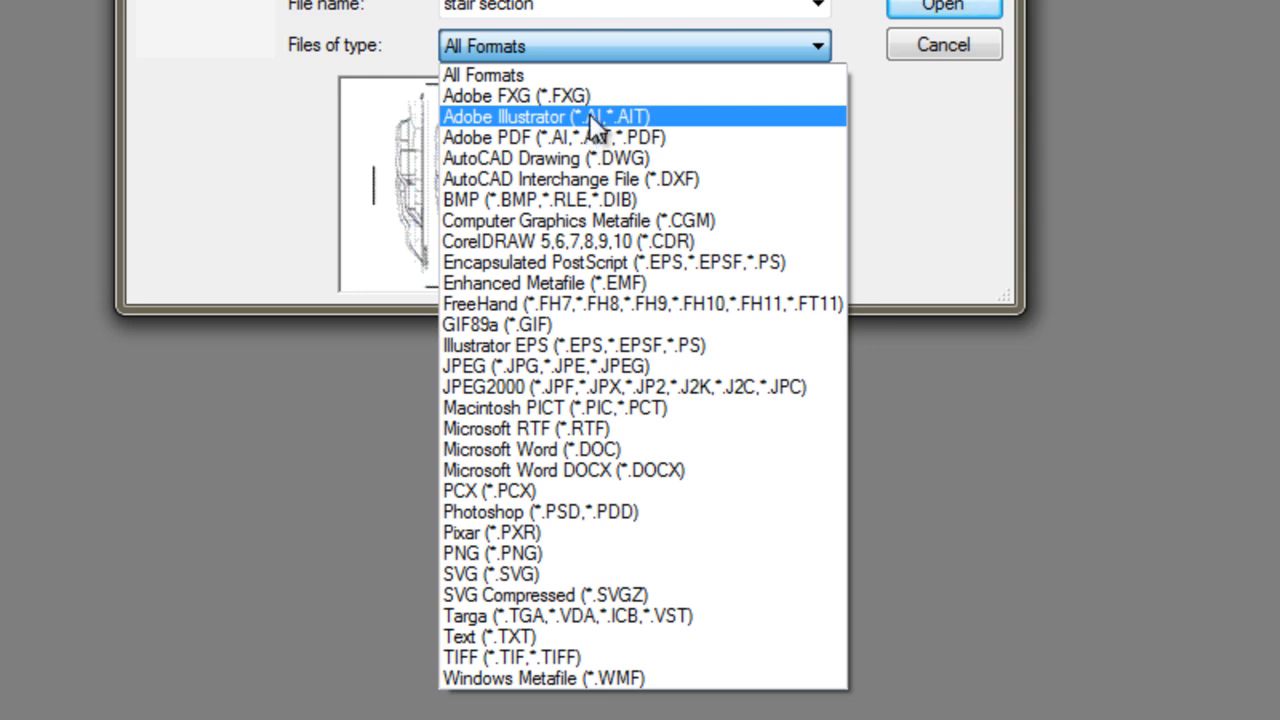
mouse_move(684, 136)
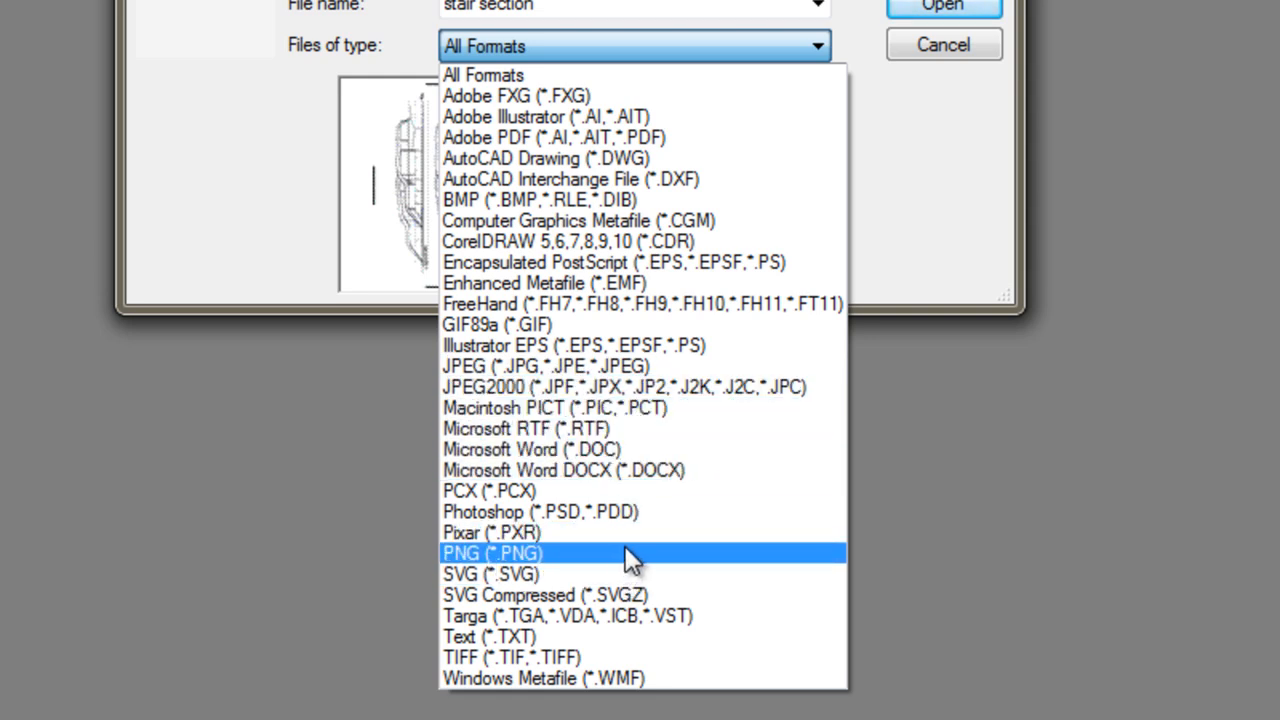
mouse_move(694, 344)
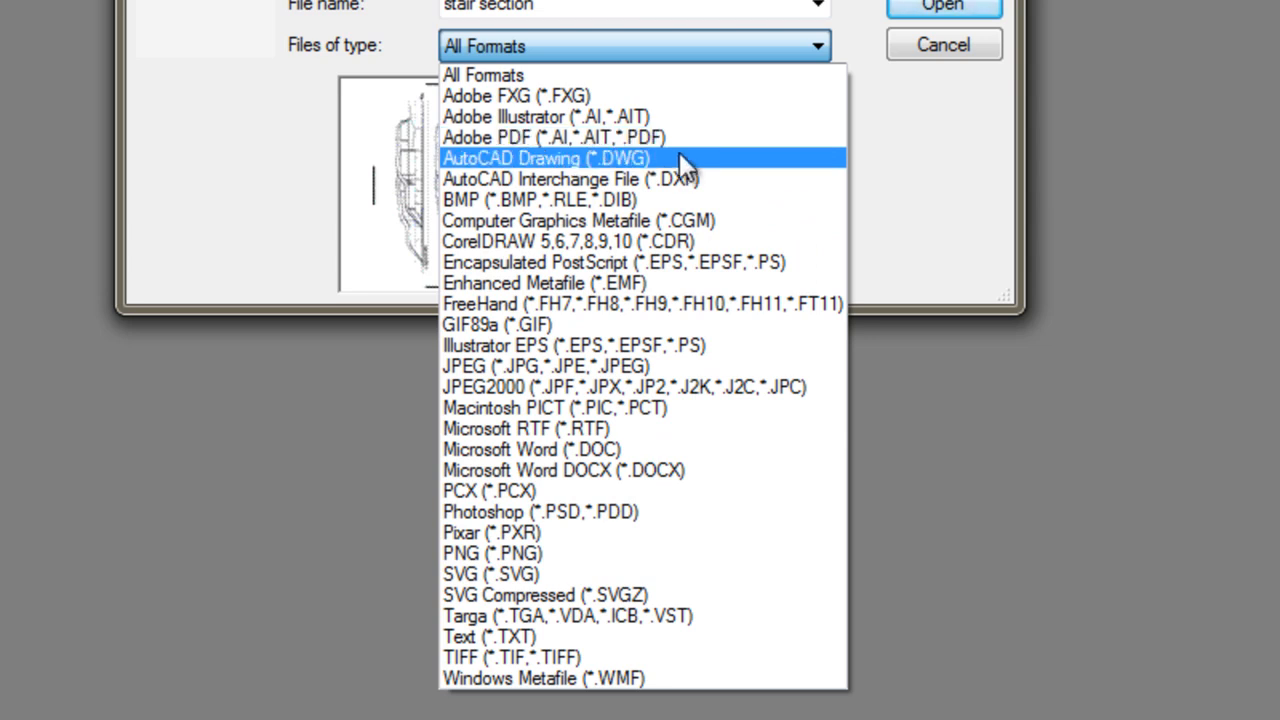
mouse_move(668, 180)
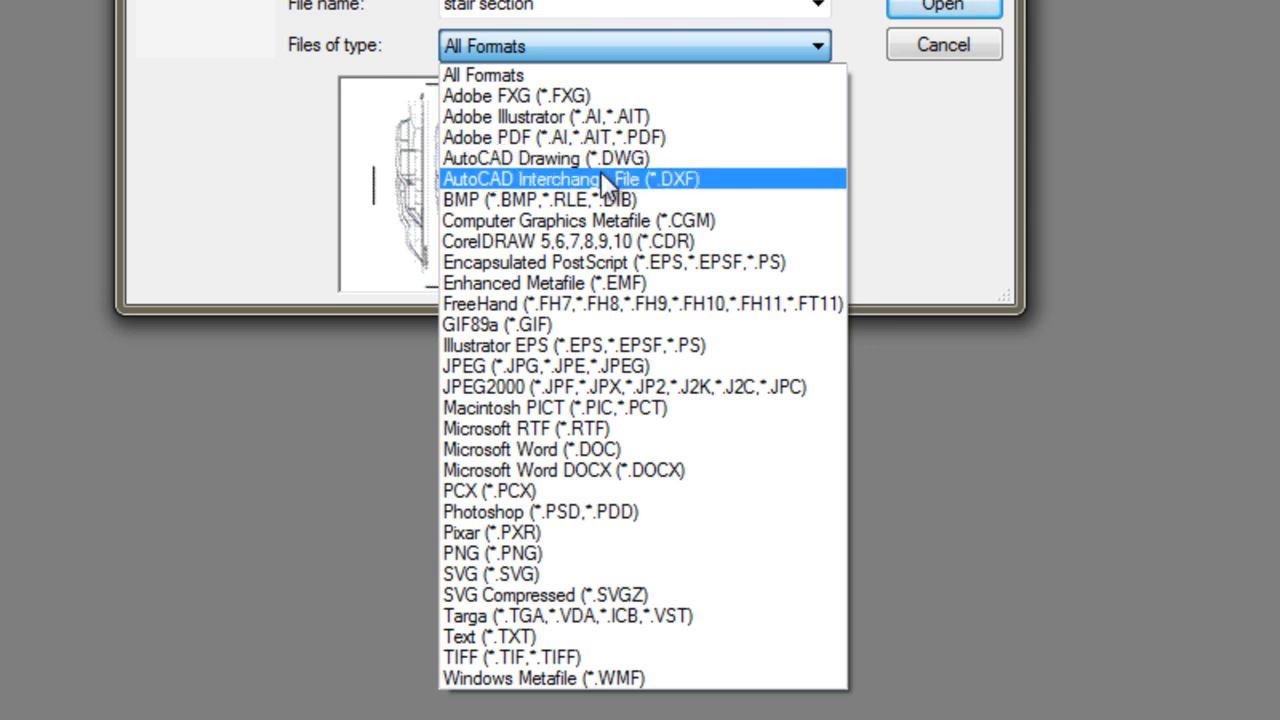
mouse_move(724, 196)
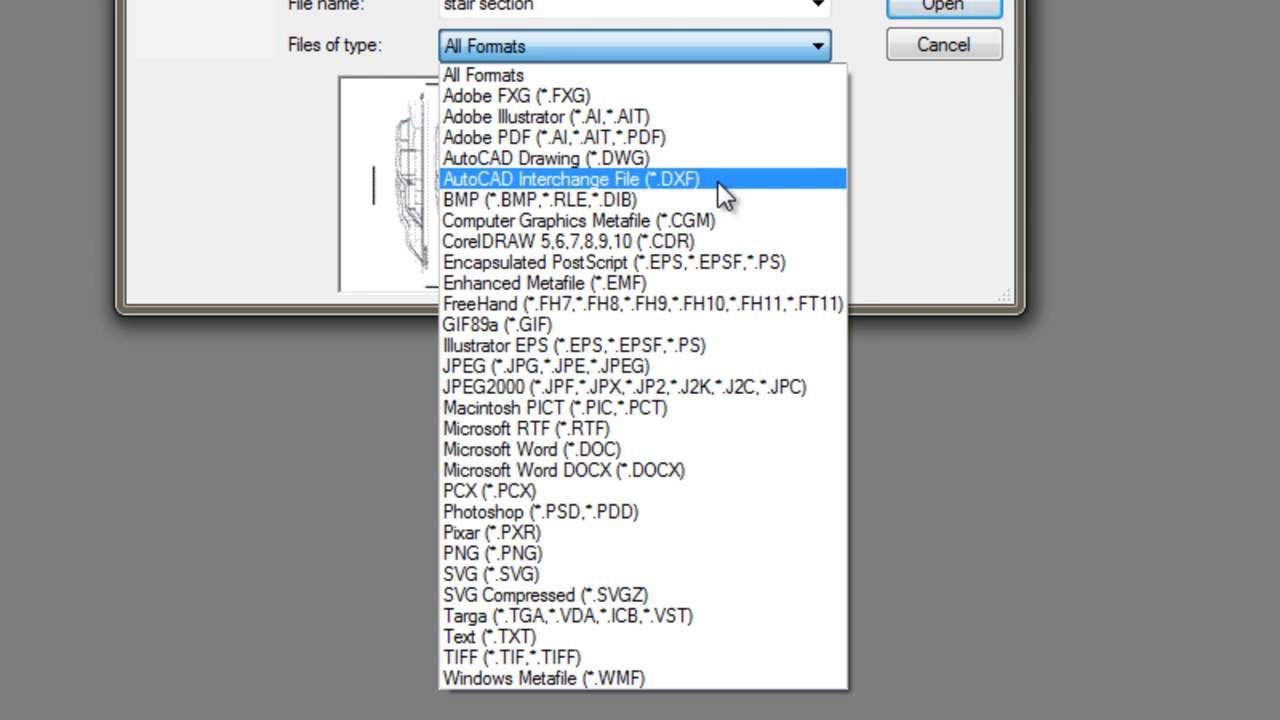
Keep Files of type at All Formats and confirm opening the stair section file
click(636, 46)
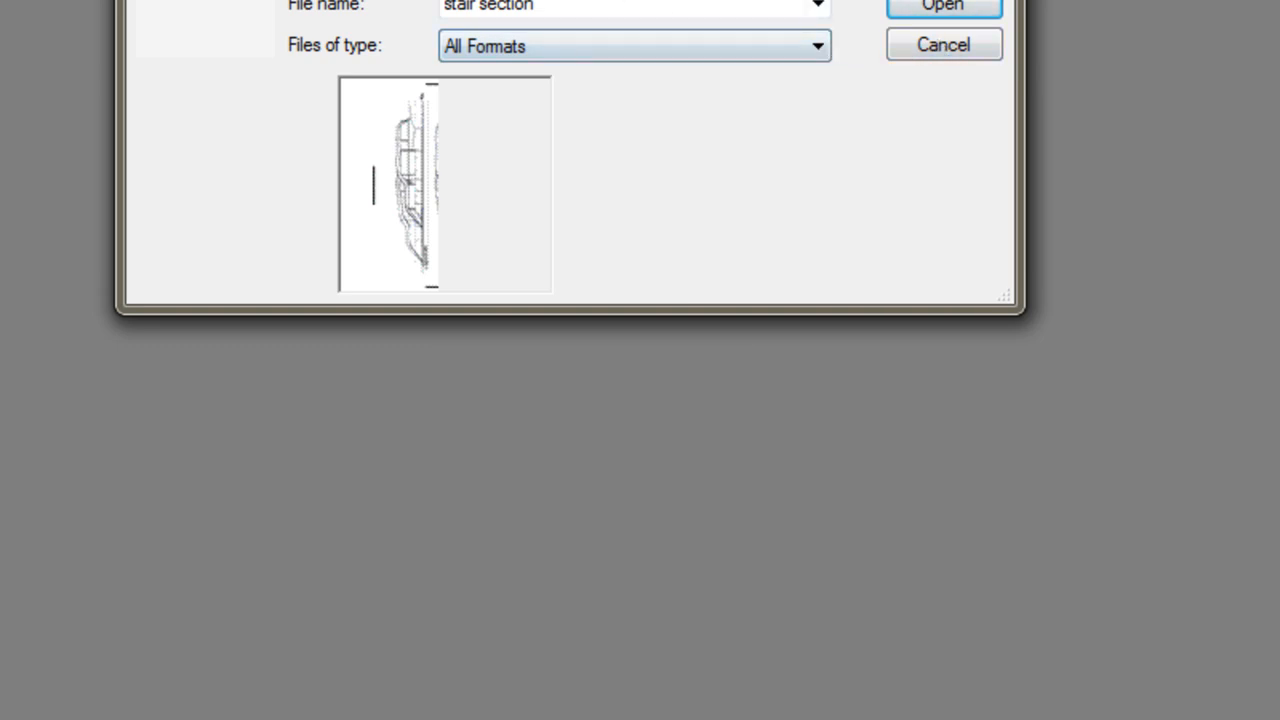
click(632, 46)
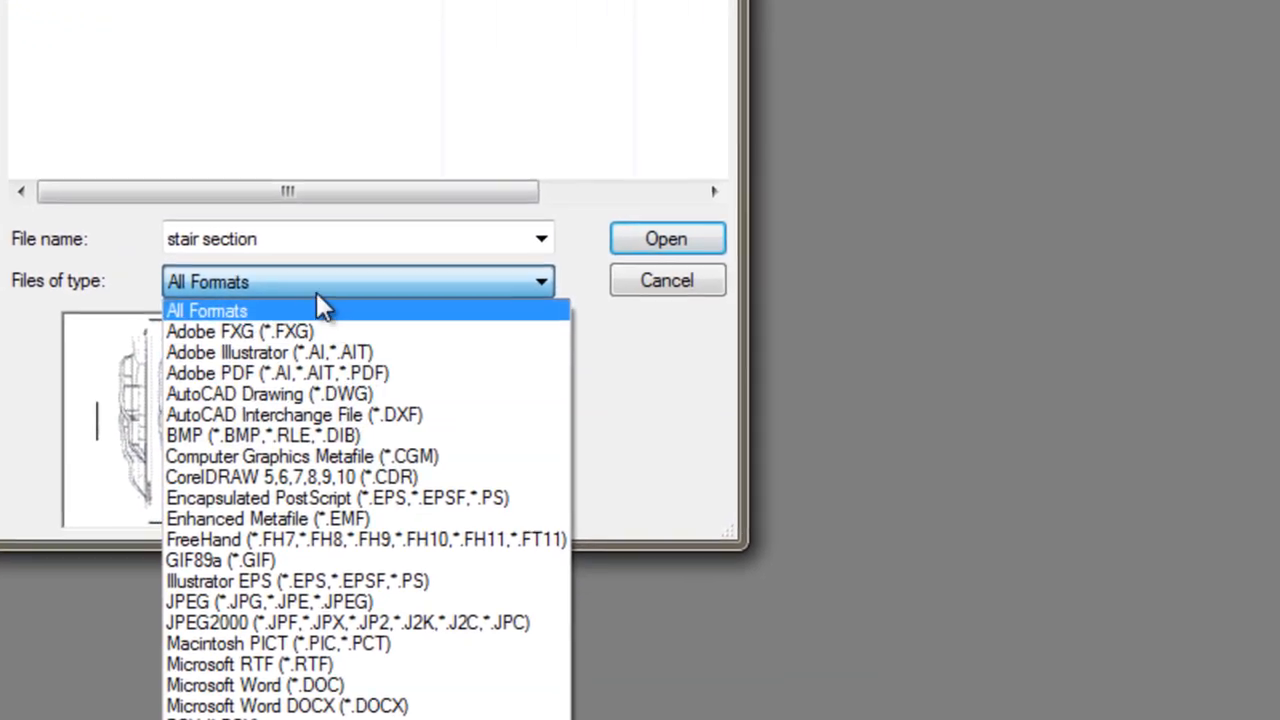
click(208, 310)
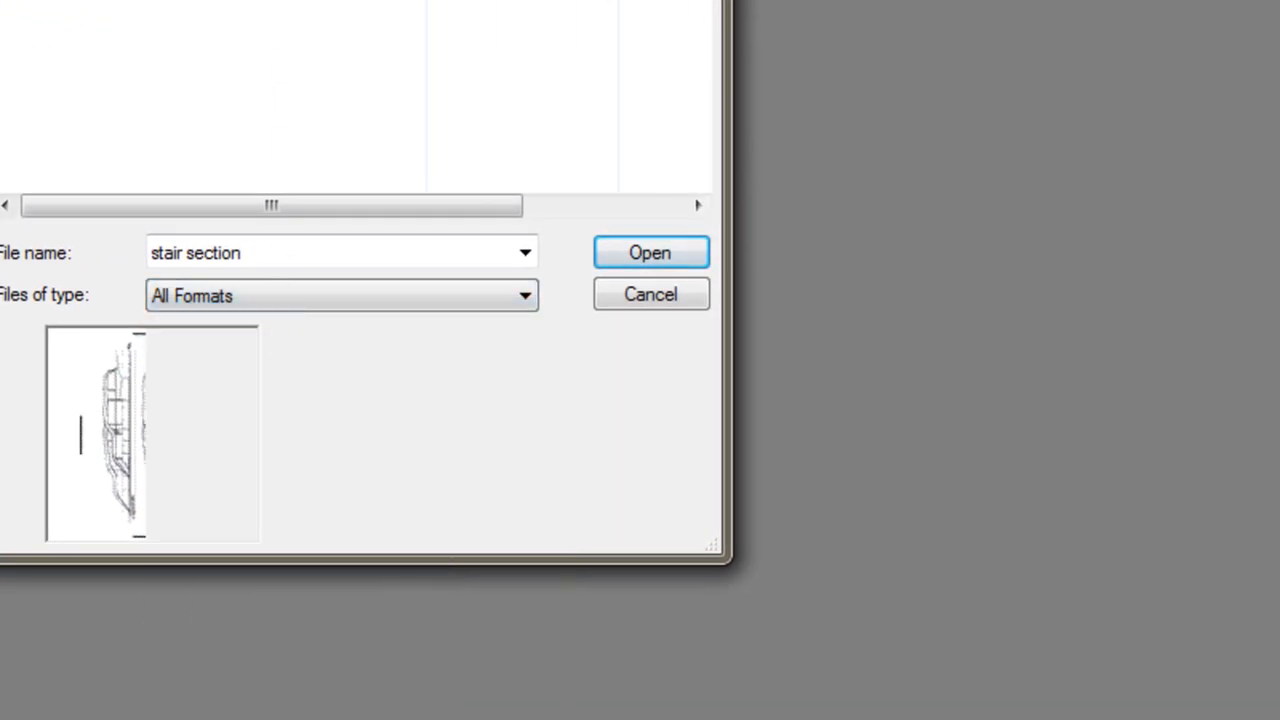
click(648, 252)
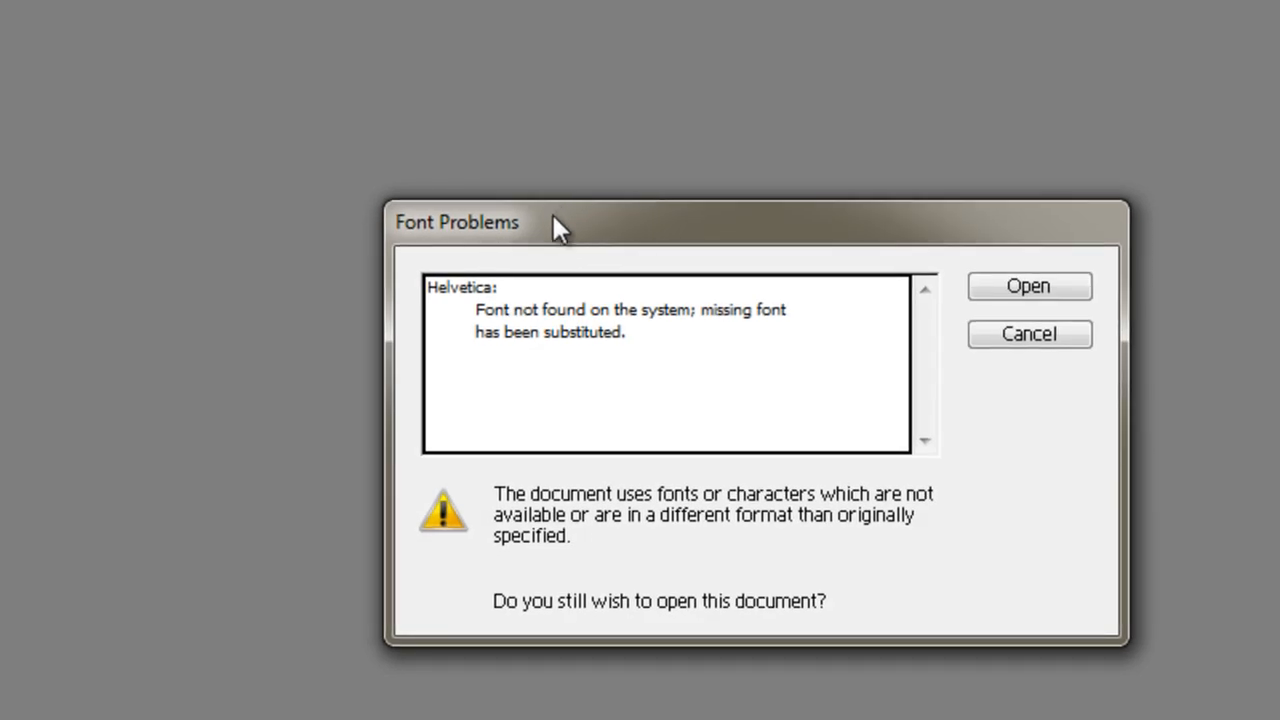
mouse_move(516, 298)
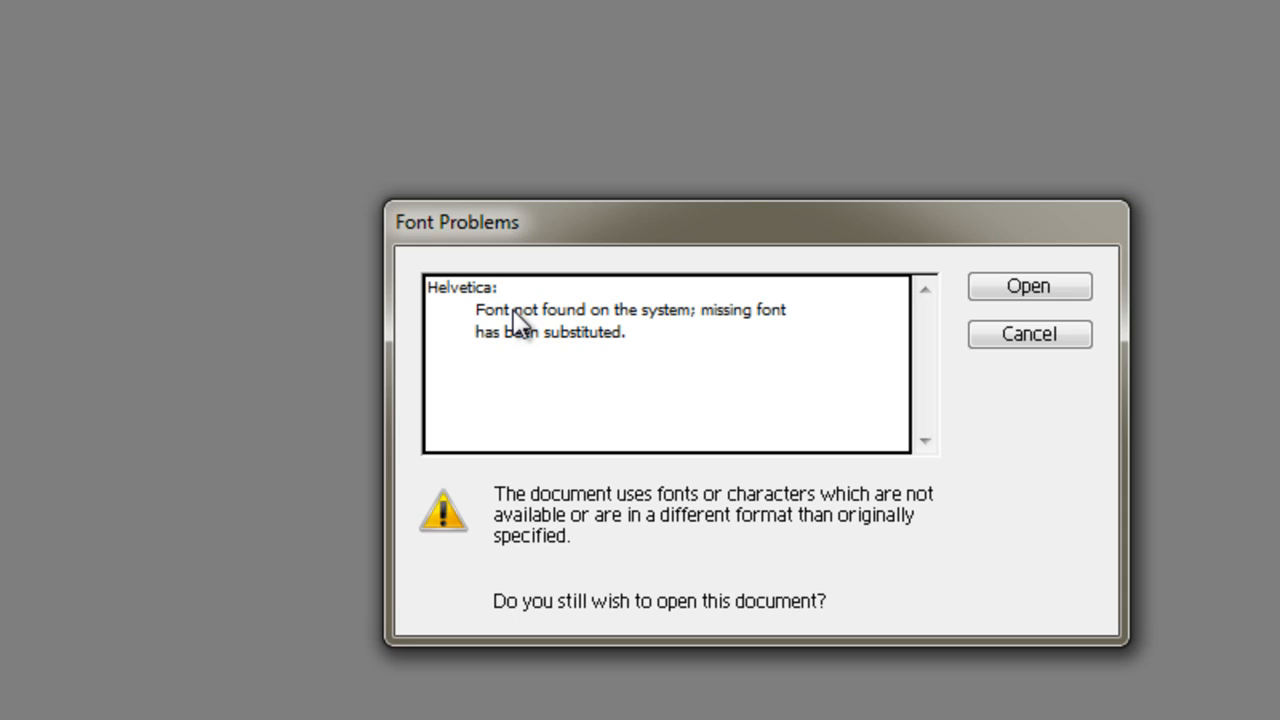
mouse_move(684, 352)
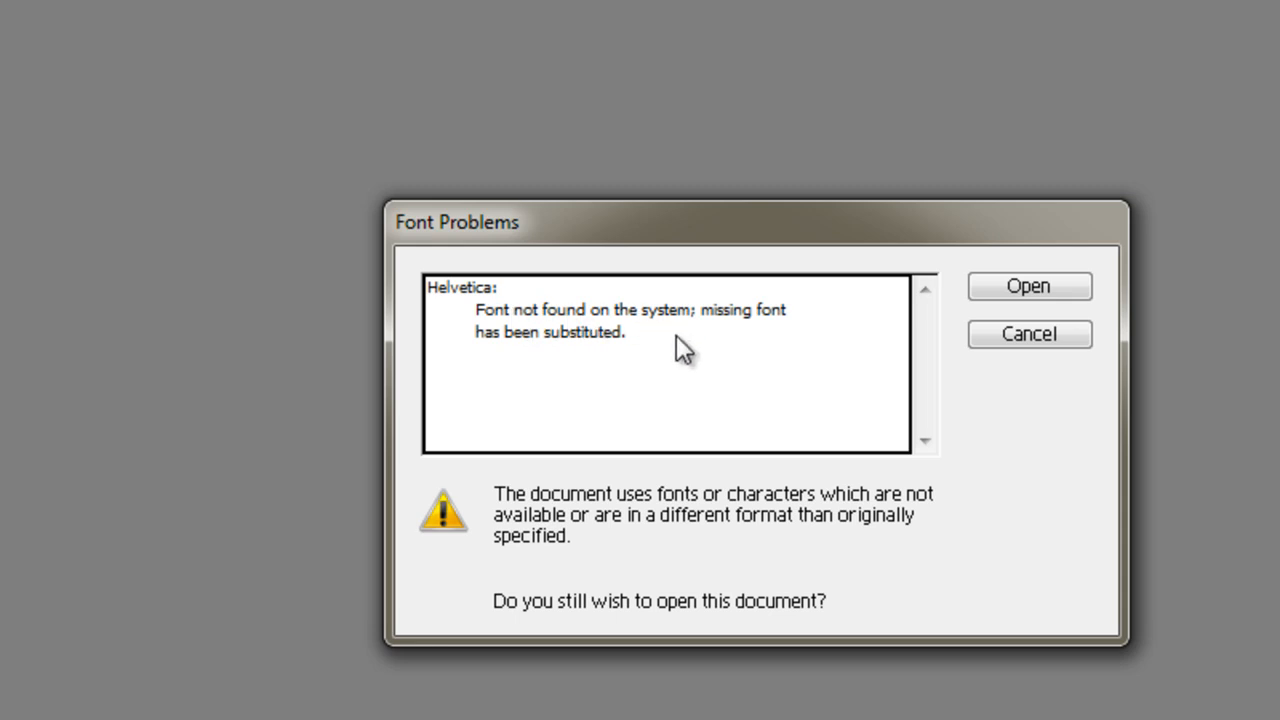
mouse_move(680, 344)
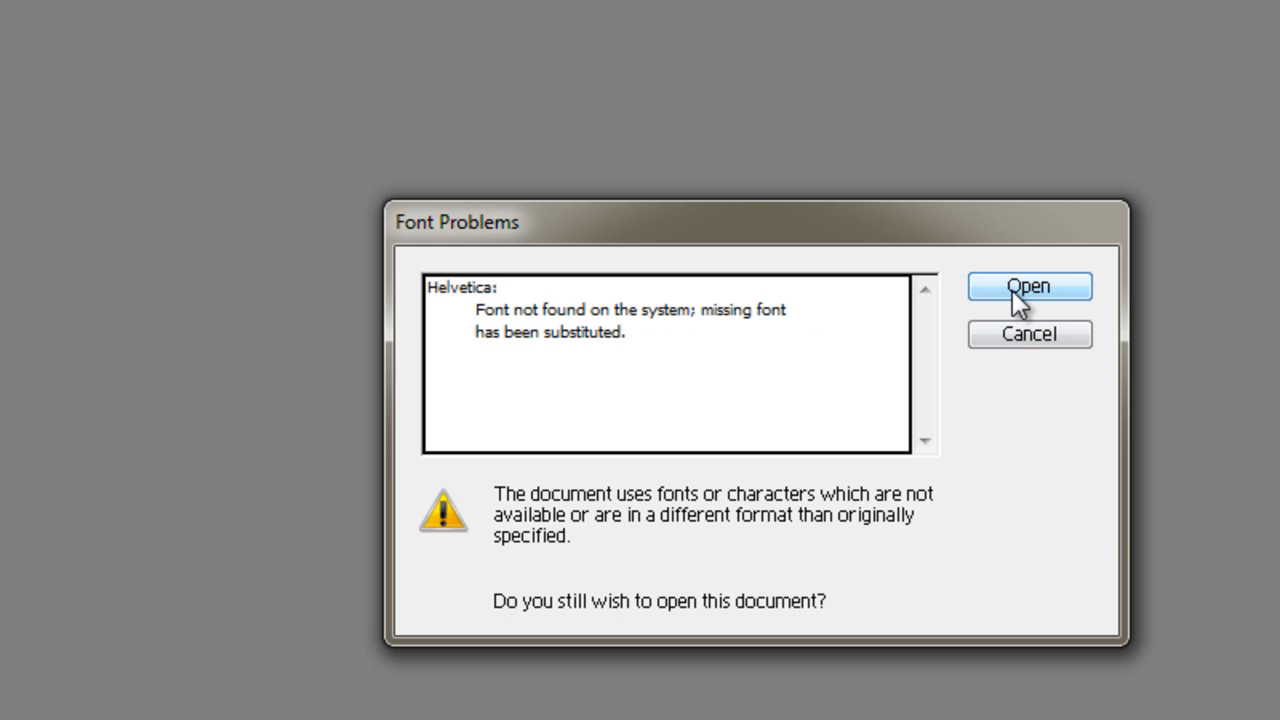
Accept the missing Helvetica warning so stair section opens at 100%
click(1028, 286)
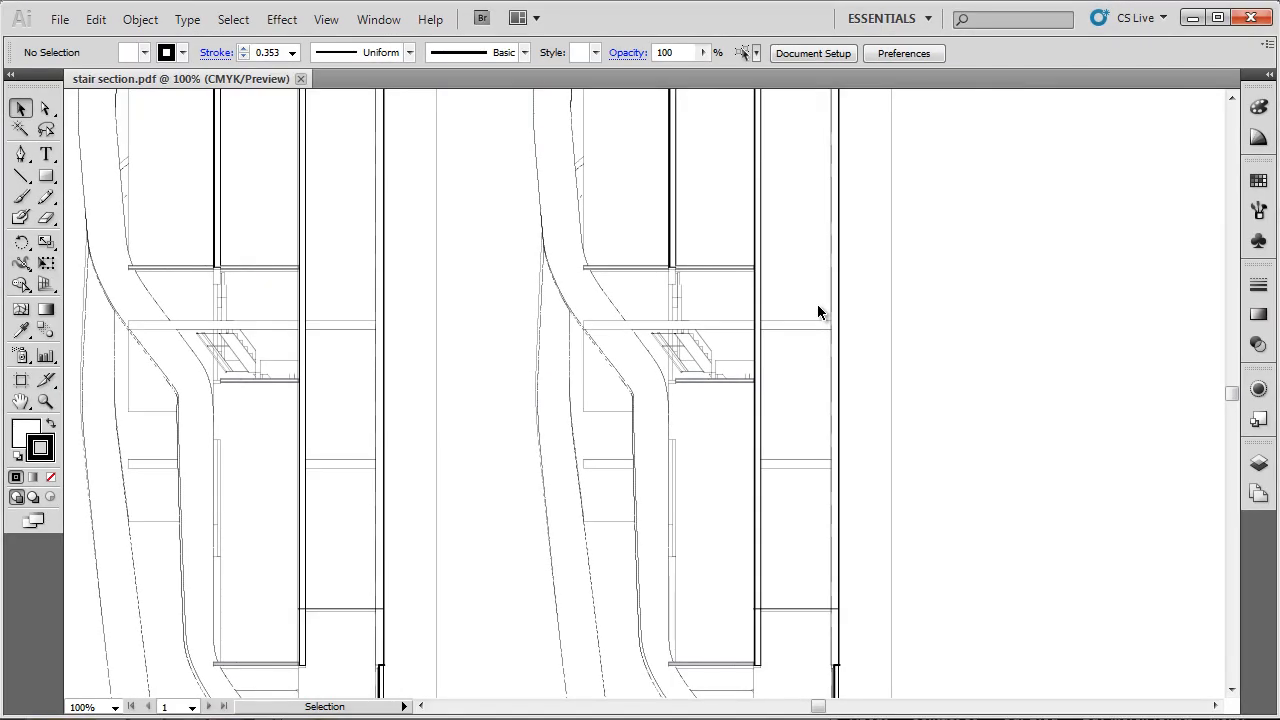
mouse_move(1048, 388)
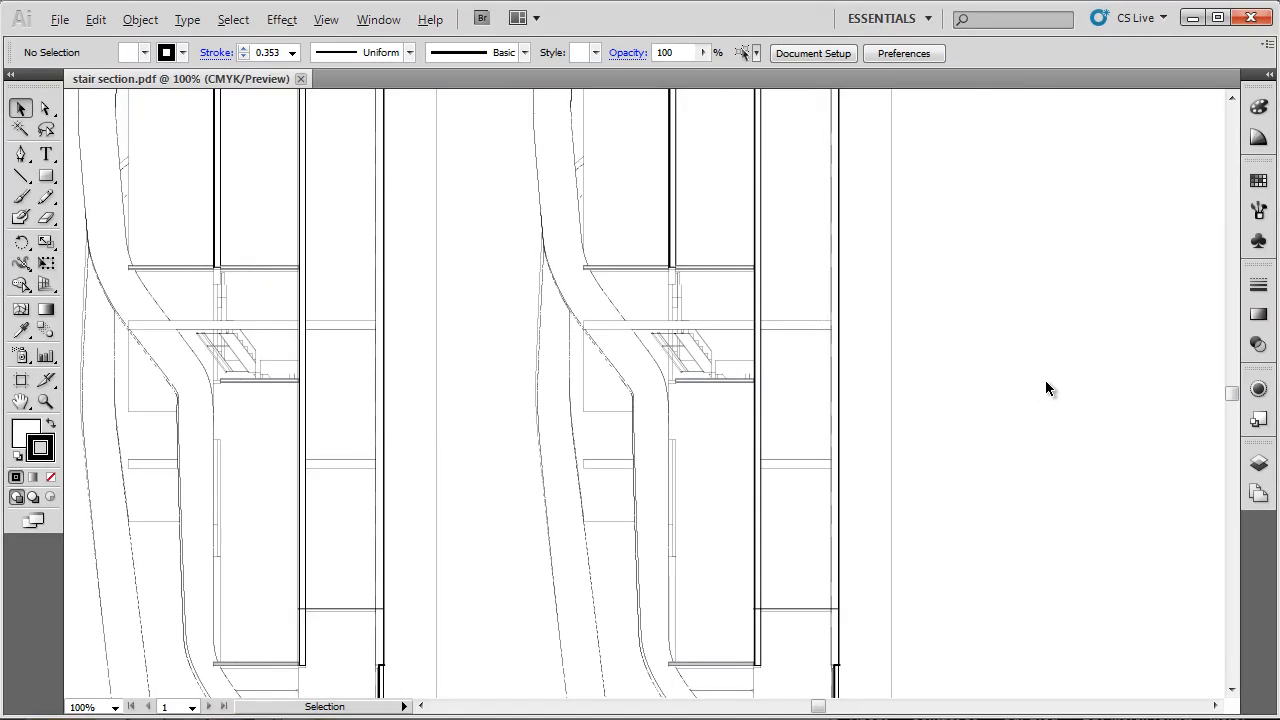